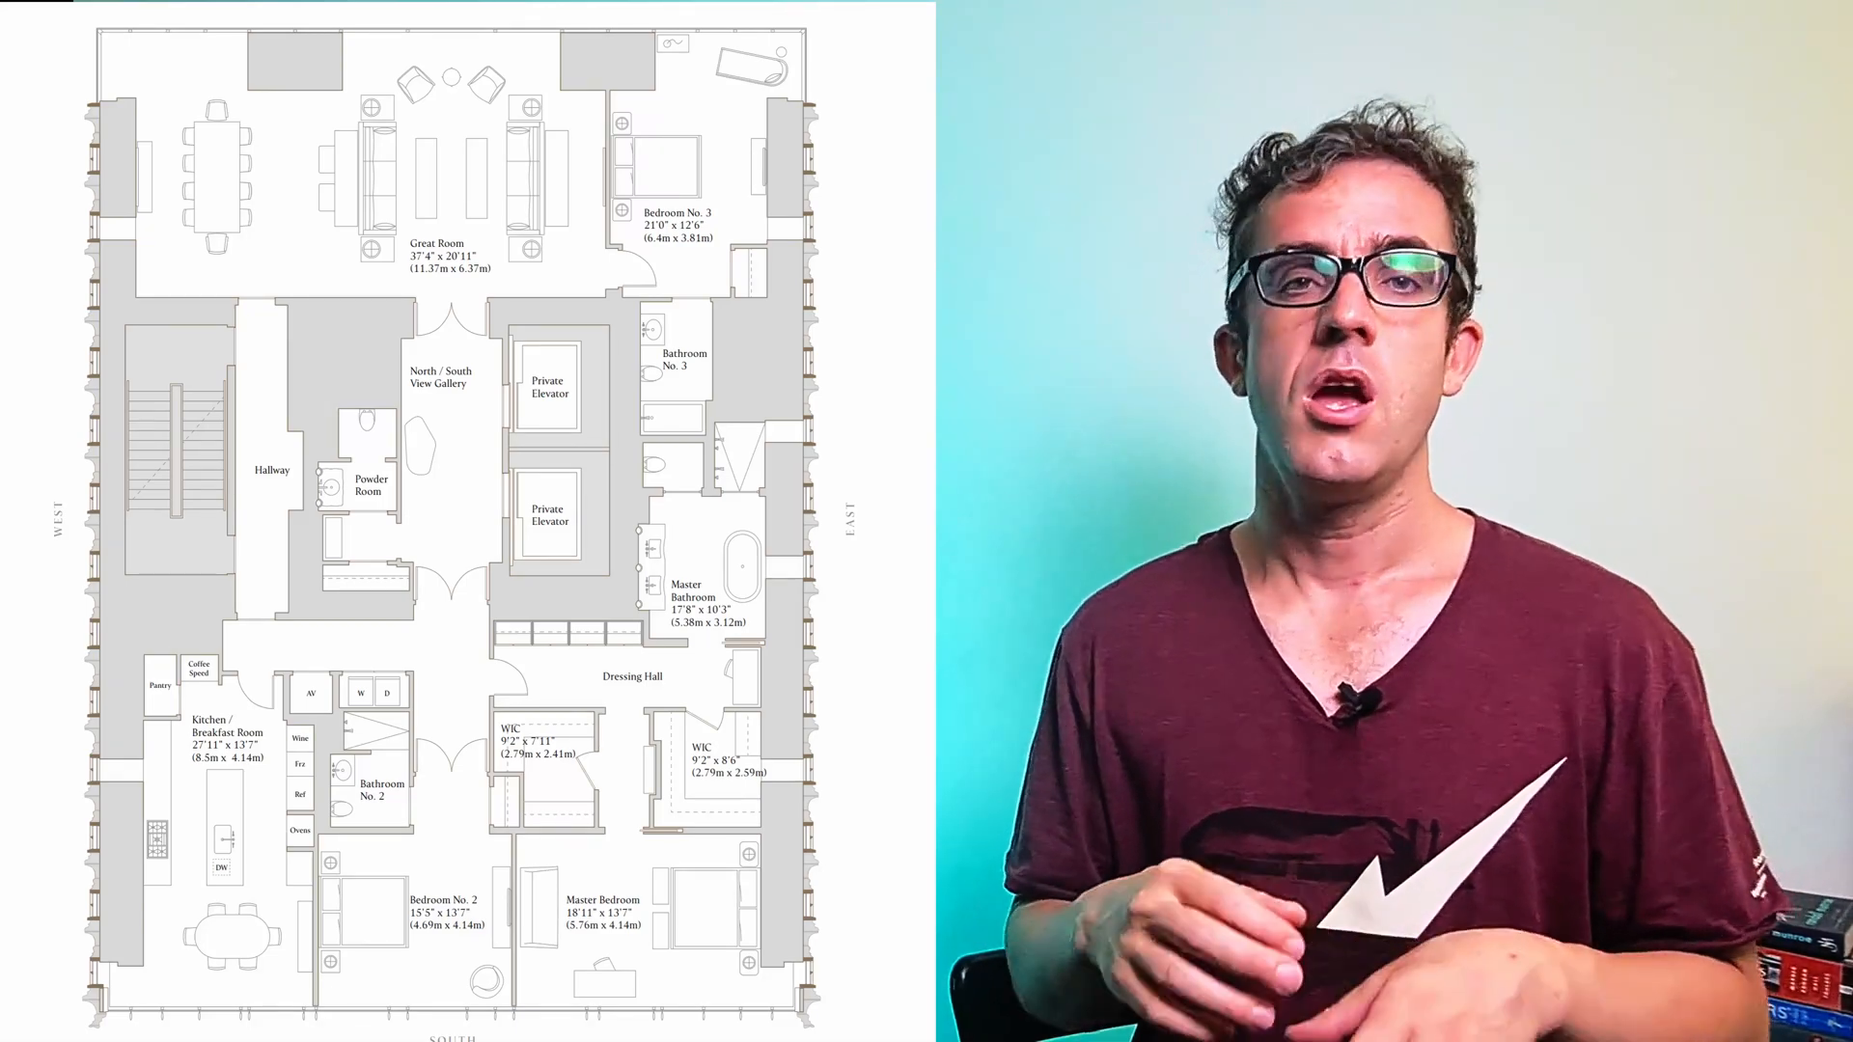
left_click(179, 455)
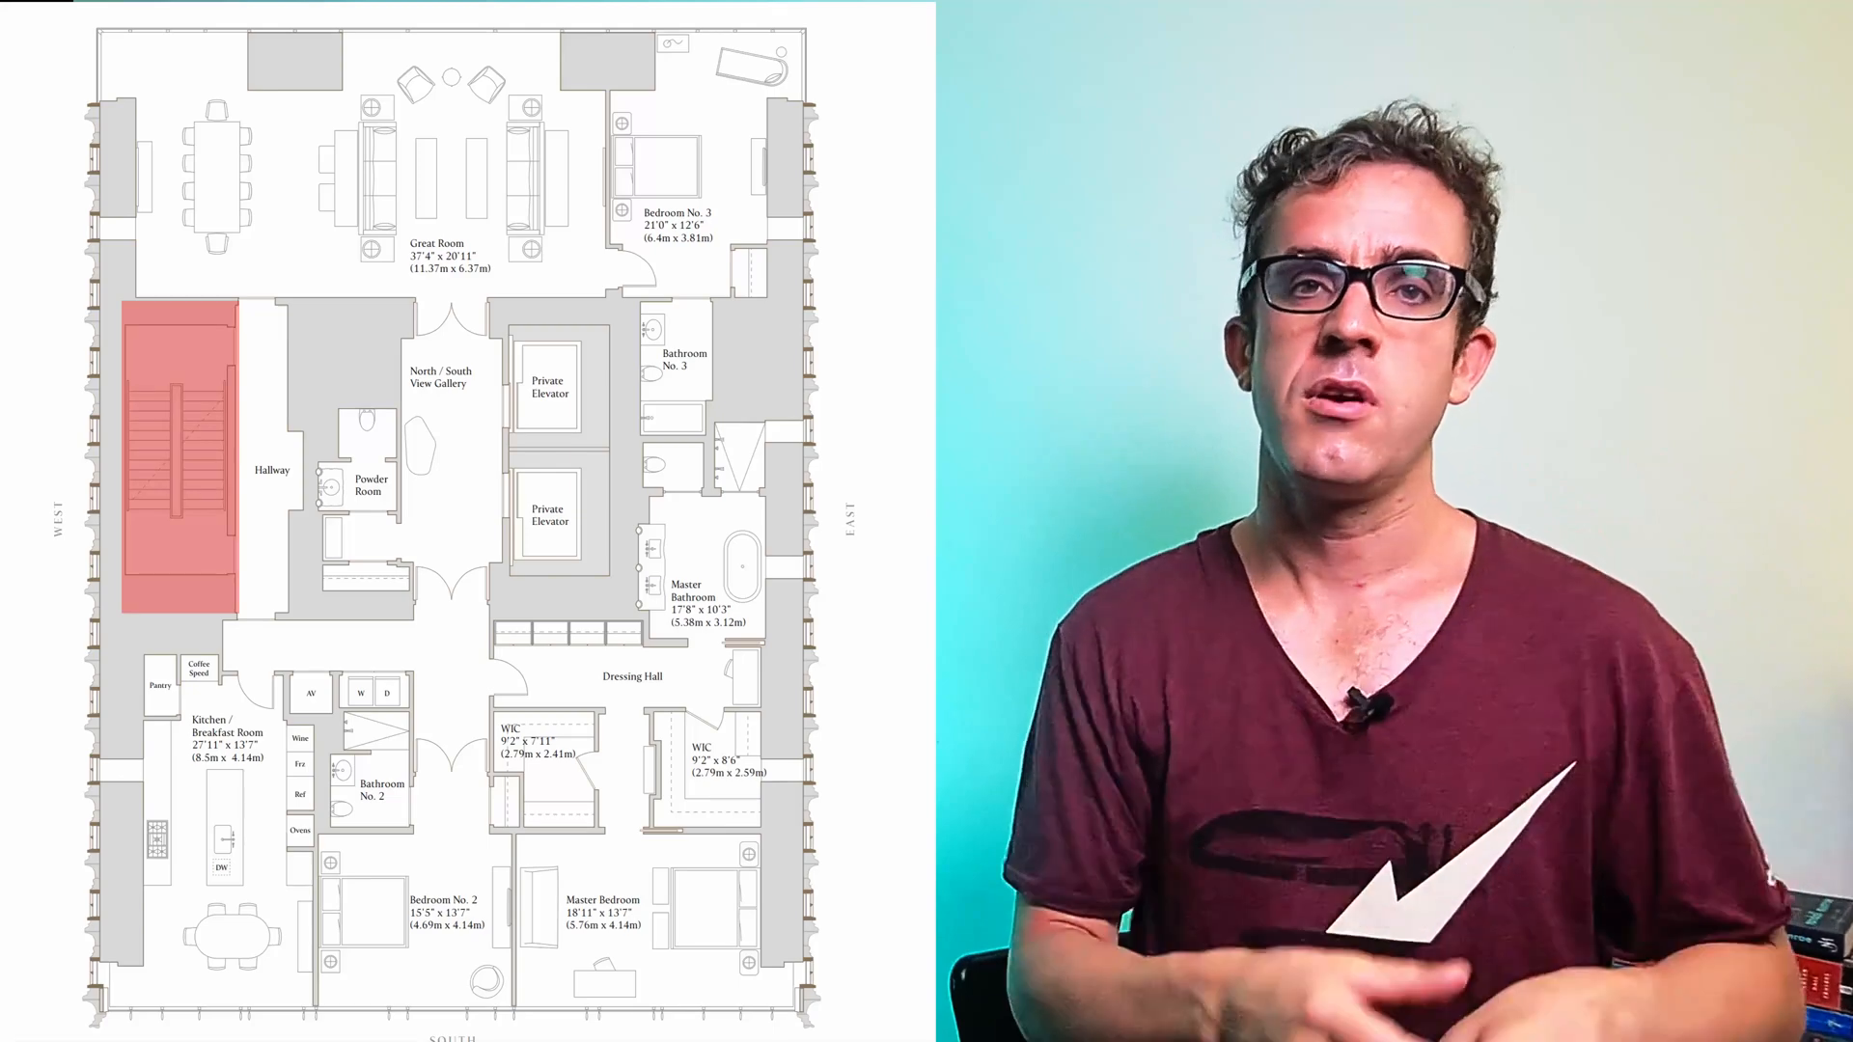